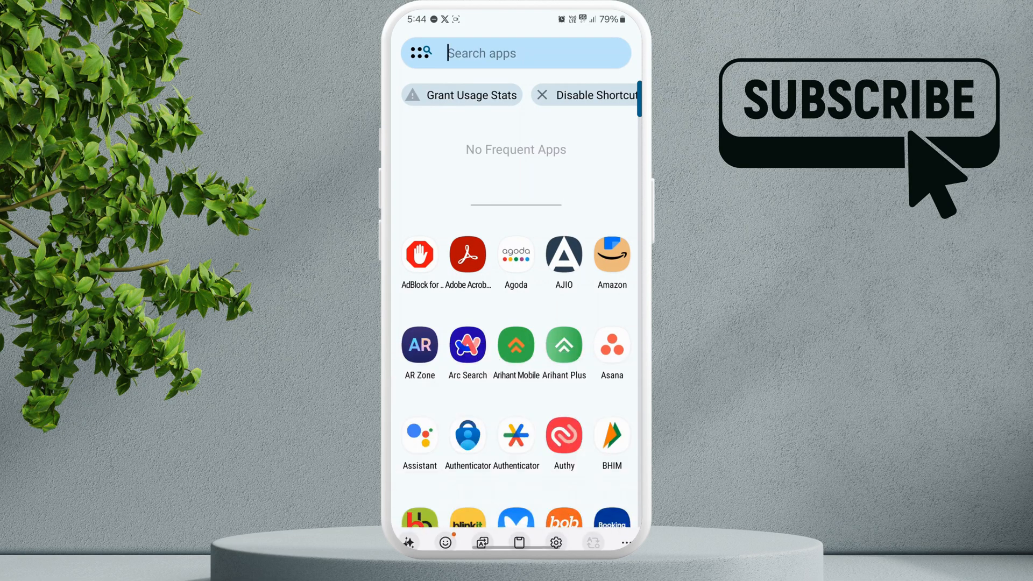
# Find Nova Launcher in the Play Store and launch it from its store page.
pyautogui.scroll(-3)
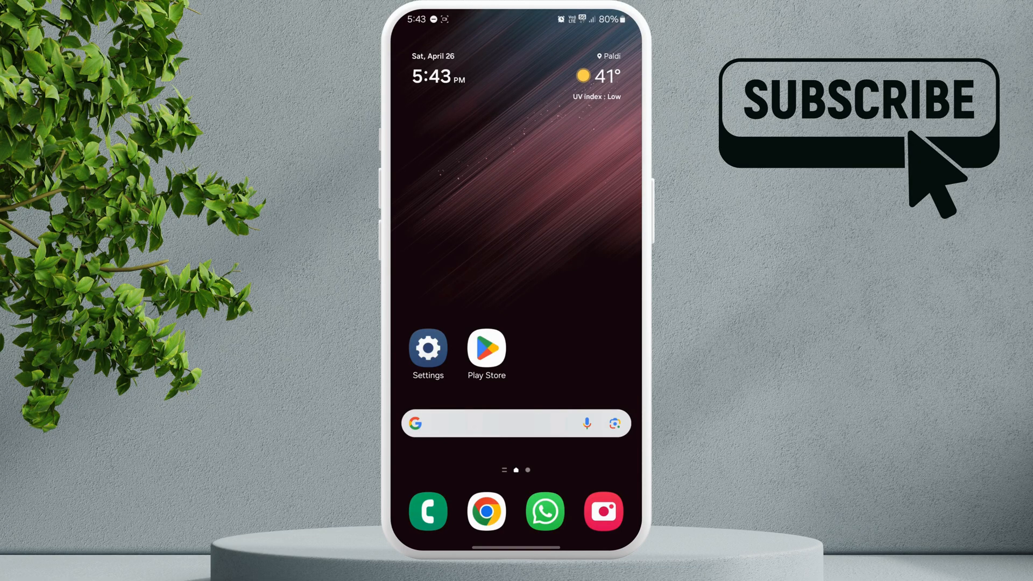
pyautogui.click(485, 348)
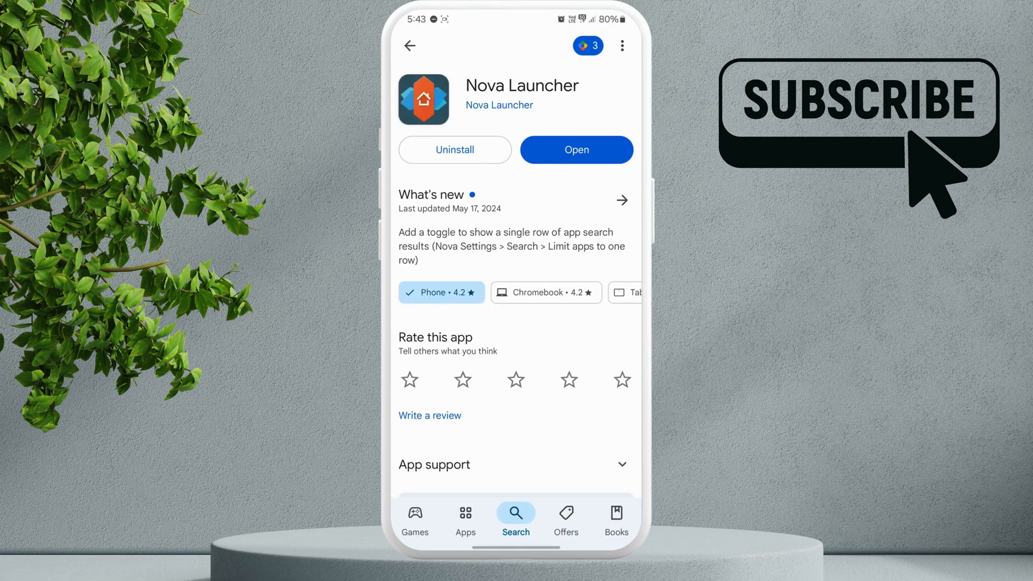
pyautogui.click(575, 149)
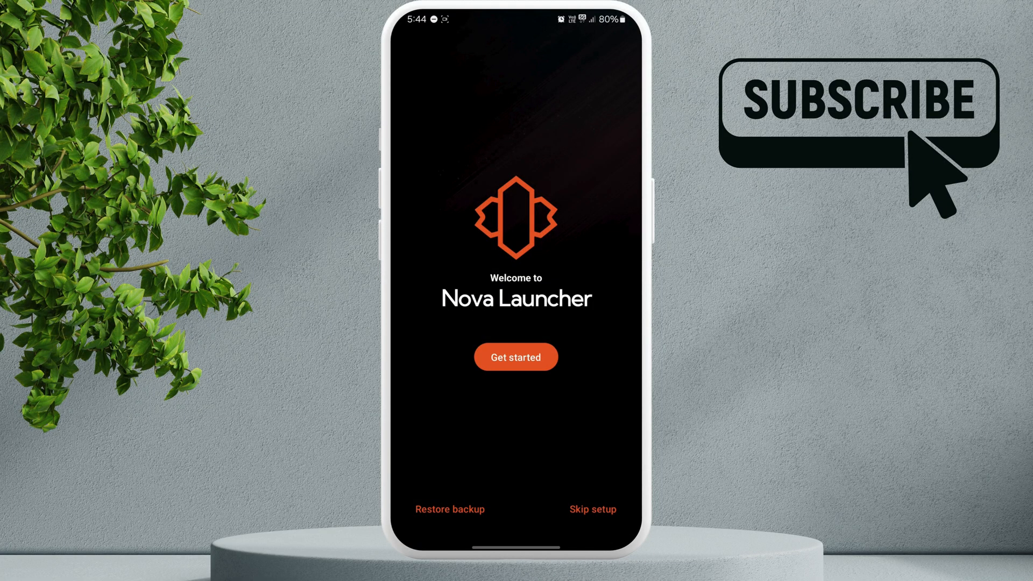
# Begin Nova Launcher setup and choose the Vertical app drawer style.
pyautogui.click(516, 356)
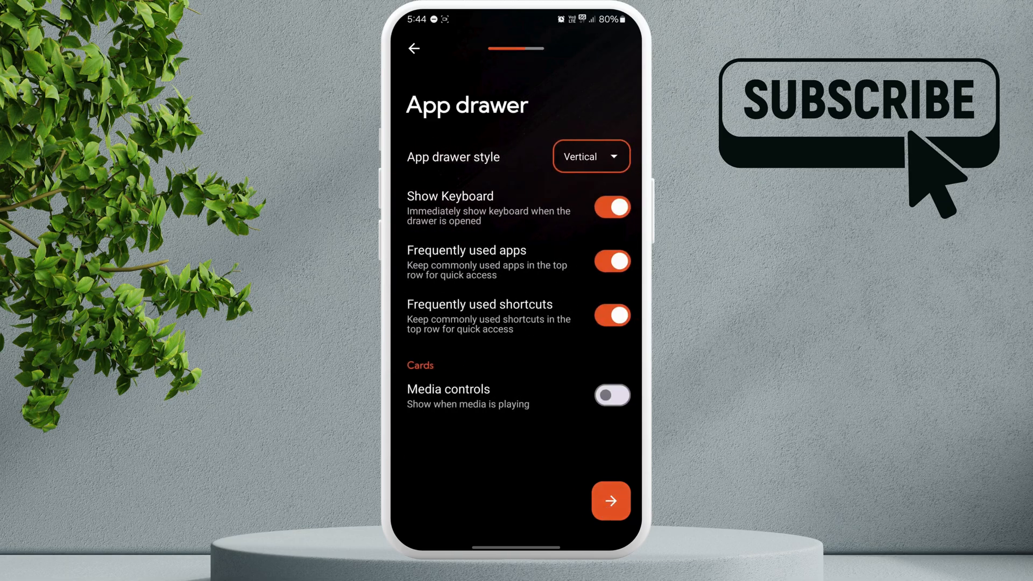
pyautogui.click(591, 156)
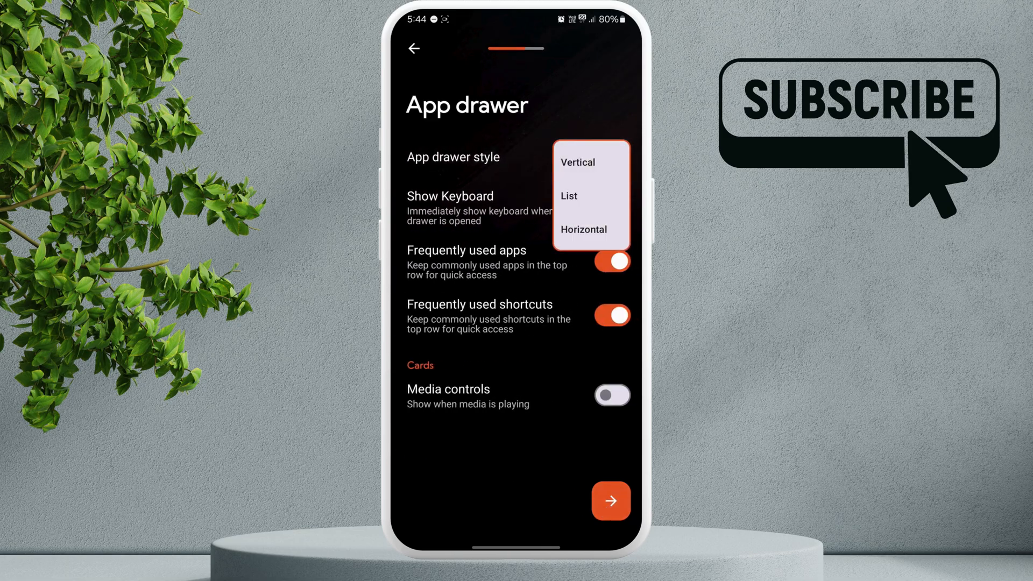
pyautogui.click(578, 162)
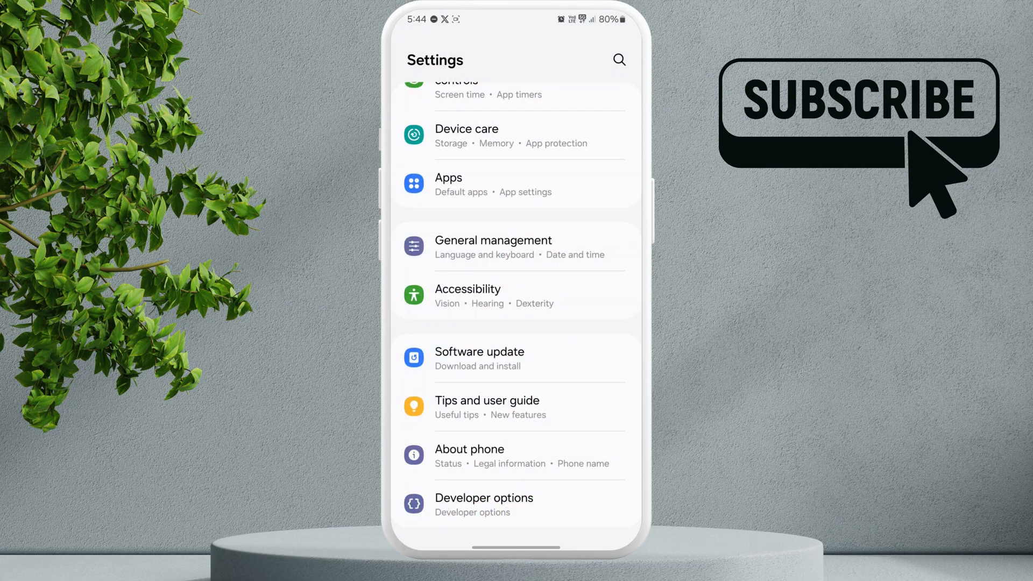
# Select Nova Launcher as the Home app under Settings' Default apps.
pyautogui.click(514, 185)
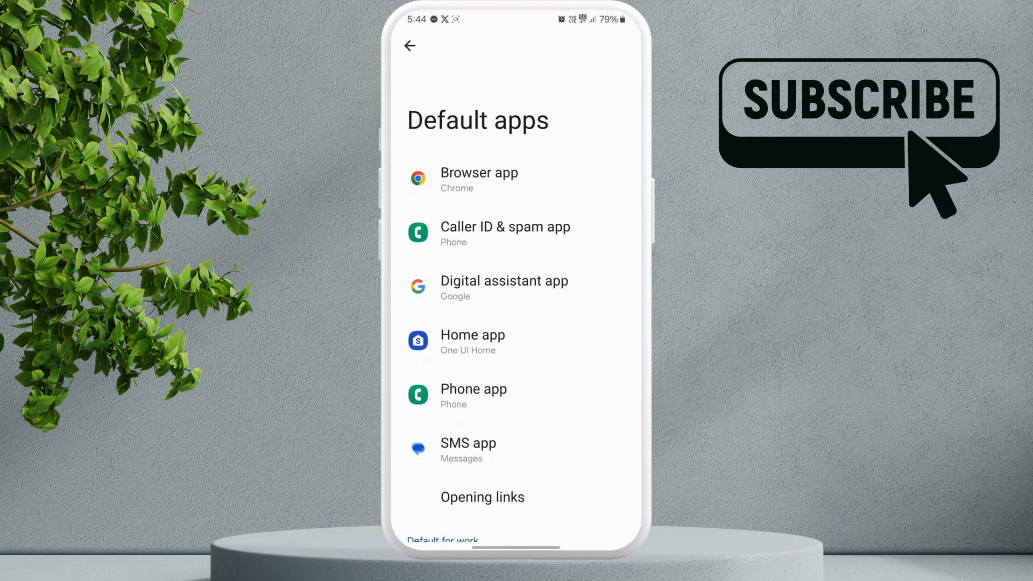
pyautogui.click(473, 335)
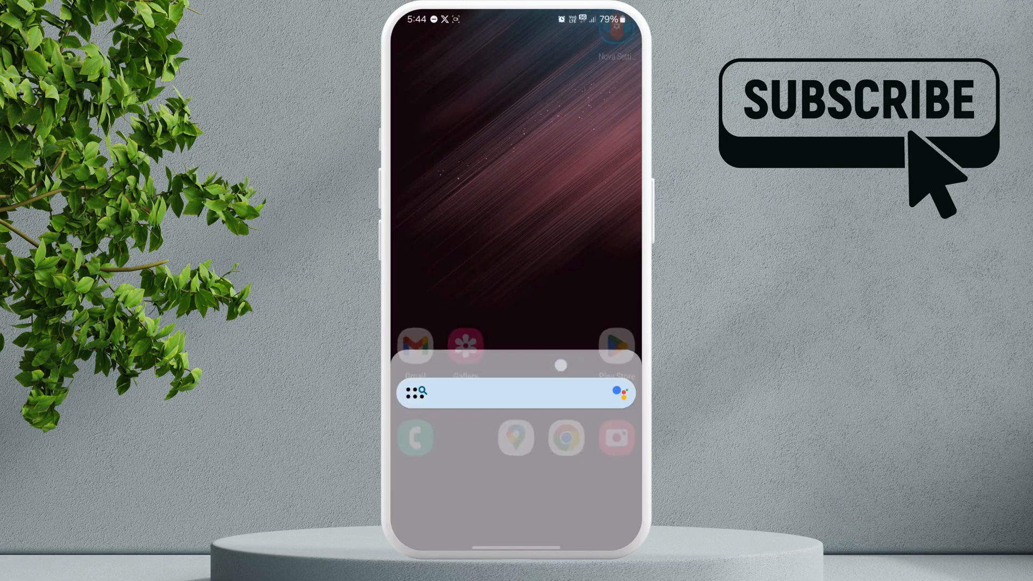
# Search the vertical drawer for 'upmsp', then confirm Nova Launcher is the default home app.
pyautogui.click(516, 394)
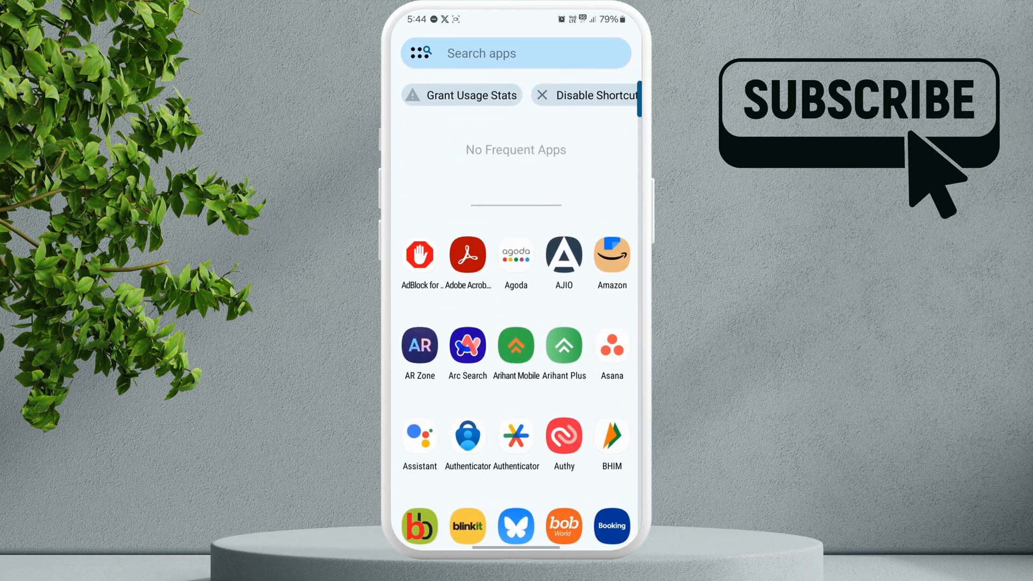
pyautogui.click(514, 53)
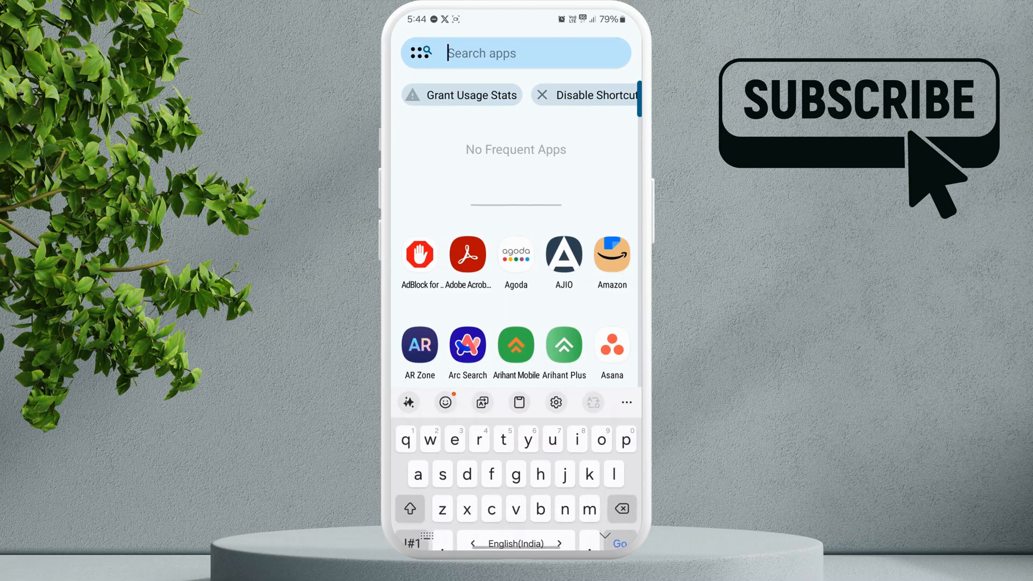
pyautogui.write('upmsp')
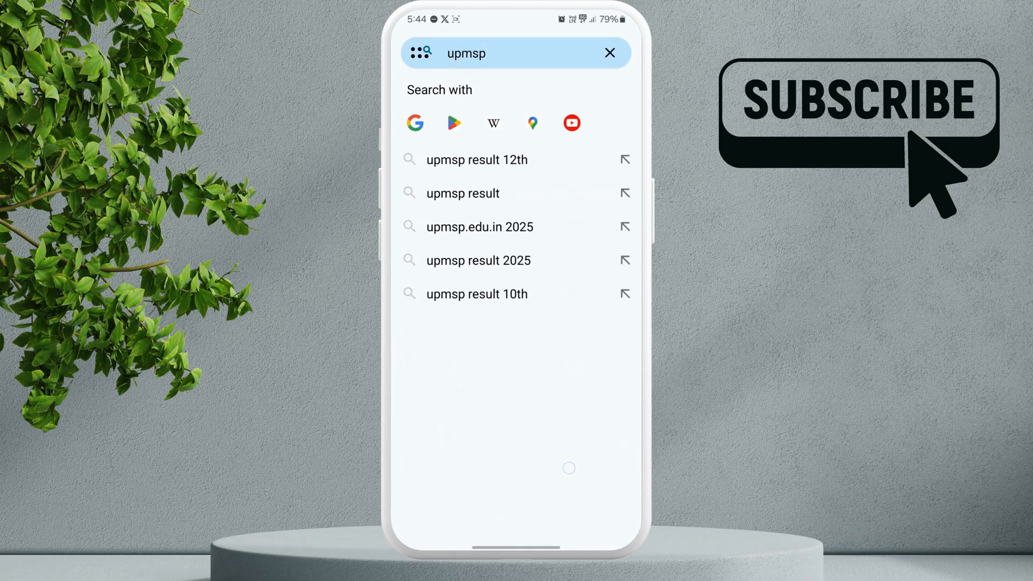
pyautogui.click(609, 53)
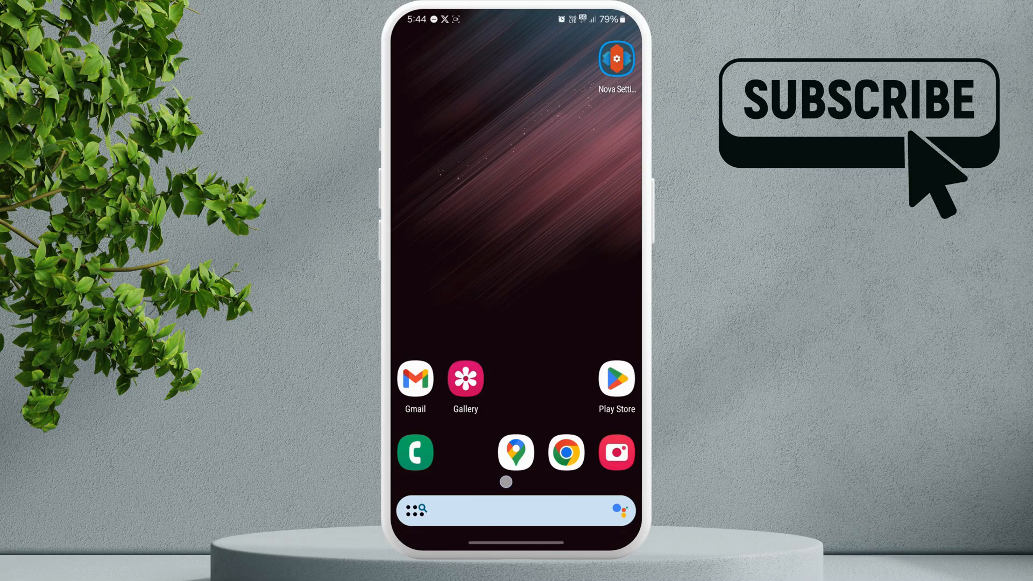
pyautogui.click(615, 58)
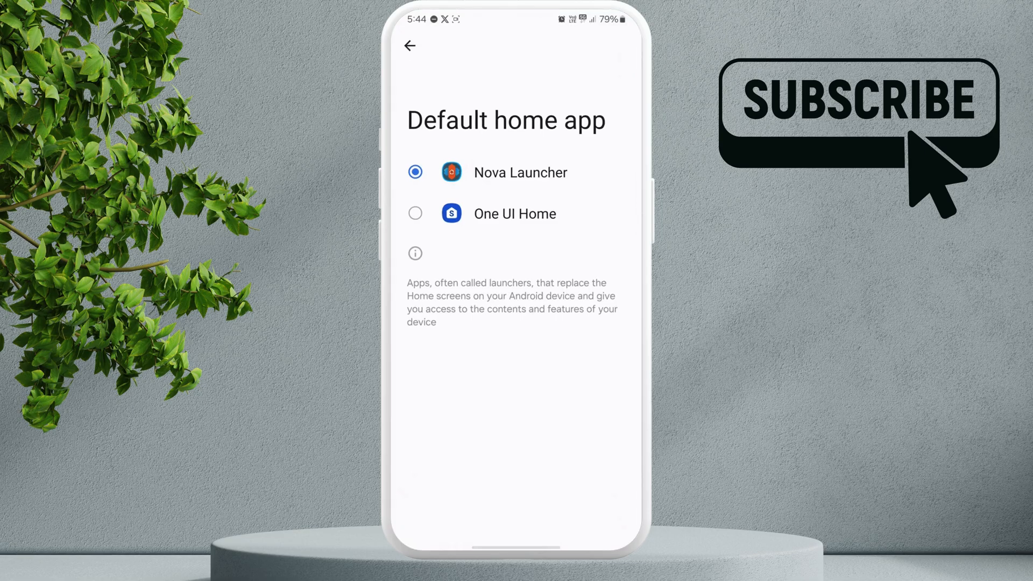